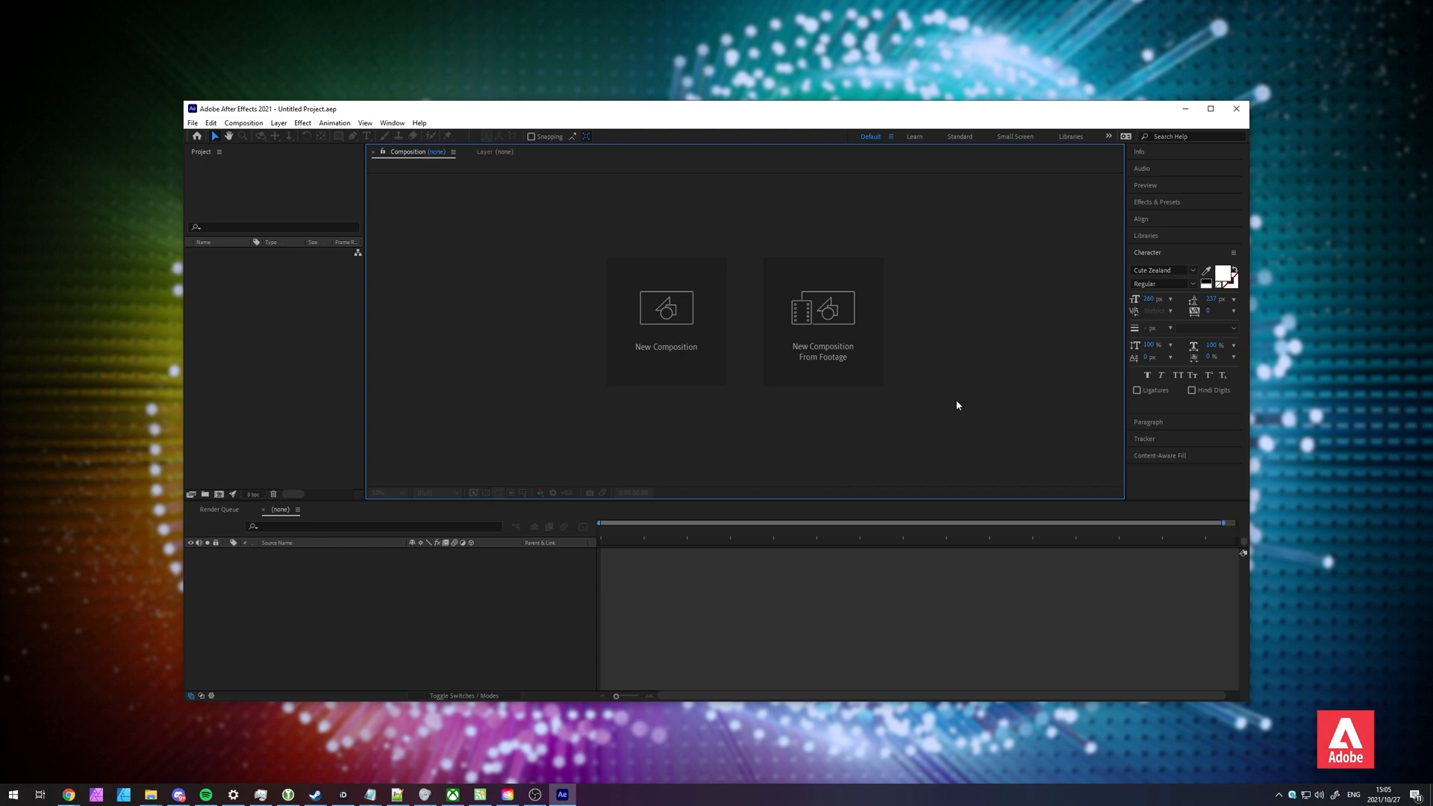
Step: Bring up the Windows Run dialog over the empty After Effects project
left_click(1210, 109)
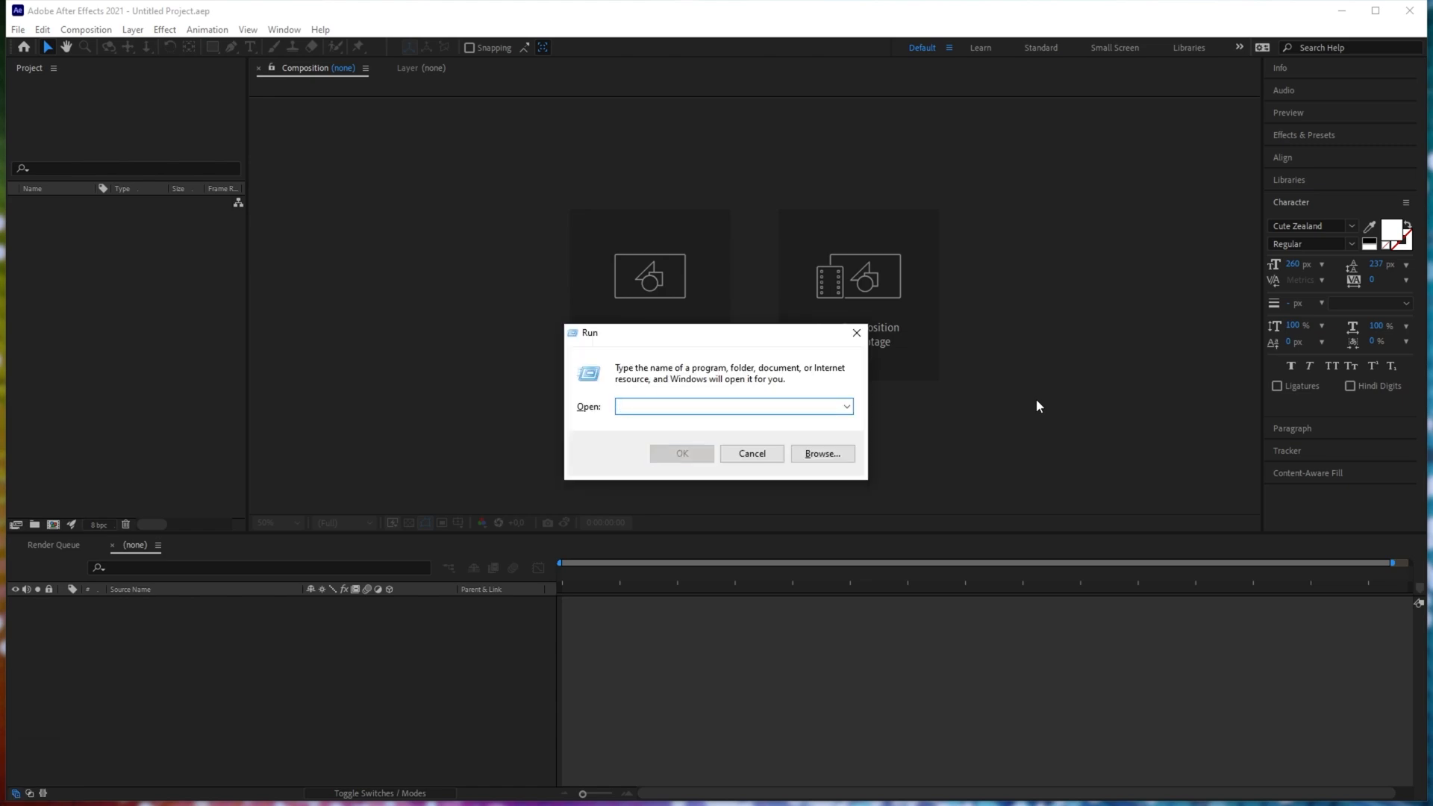
Step: Run %AppData% to open the Roaming folder in File Explorer
type("%AppDa")
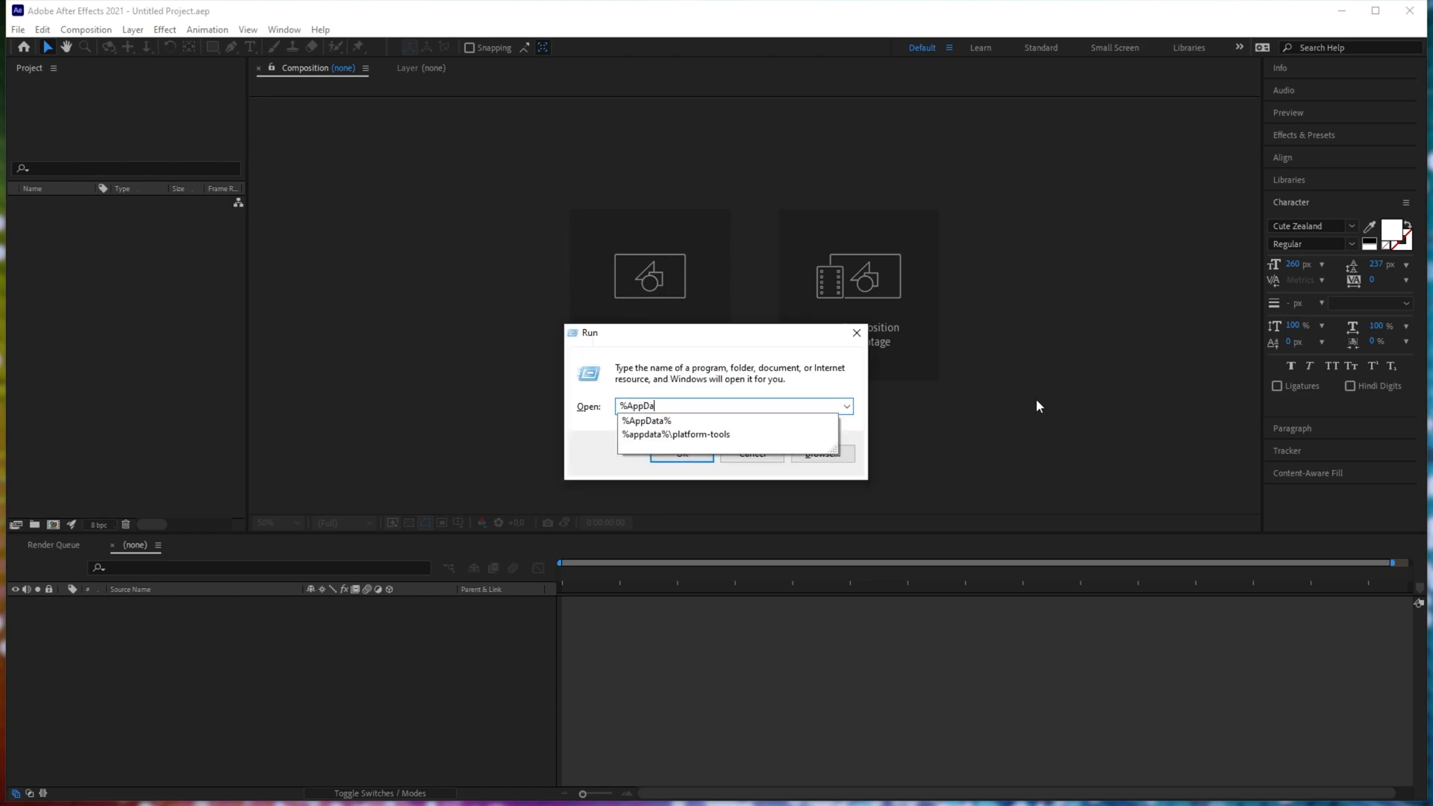
left_click(681, 455)
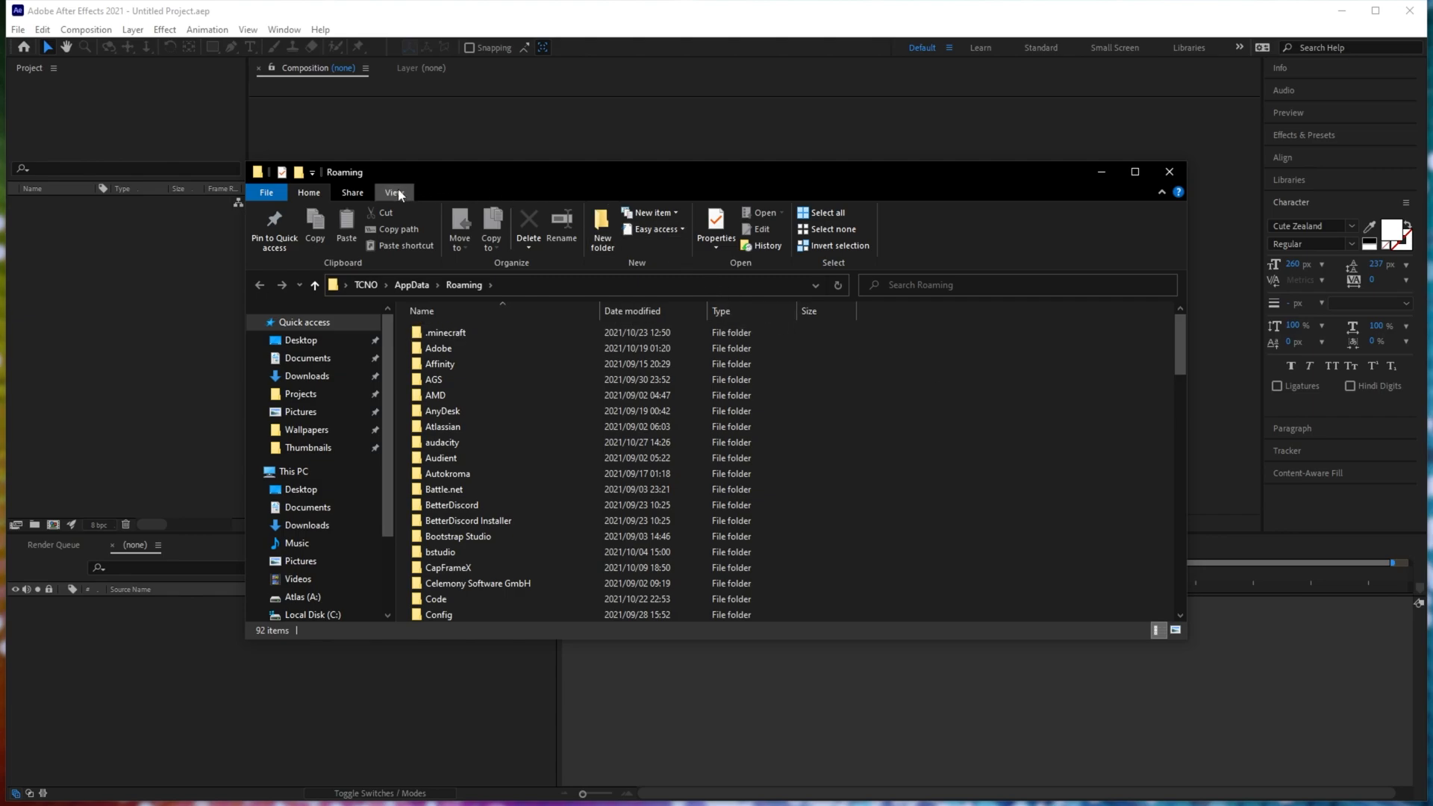
Step: Show the View options and browse into Adobe > After Effects > 18.4
left_click(393, 192)
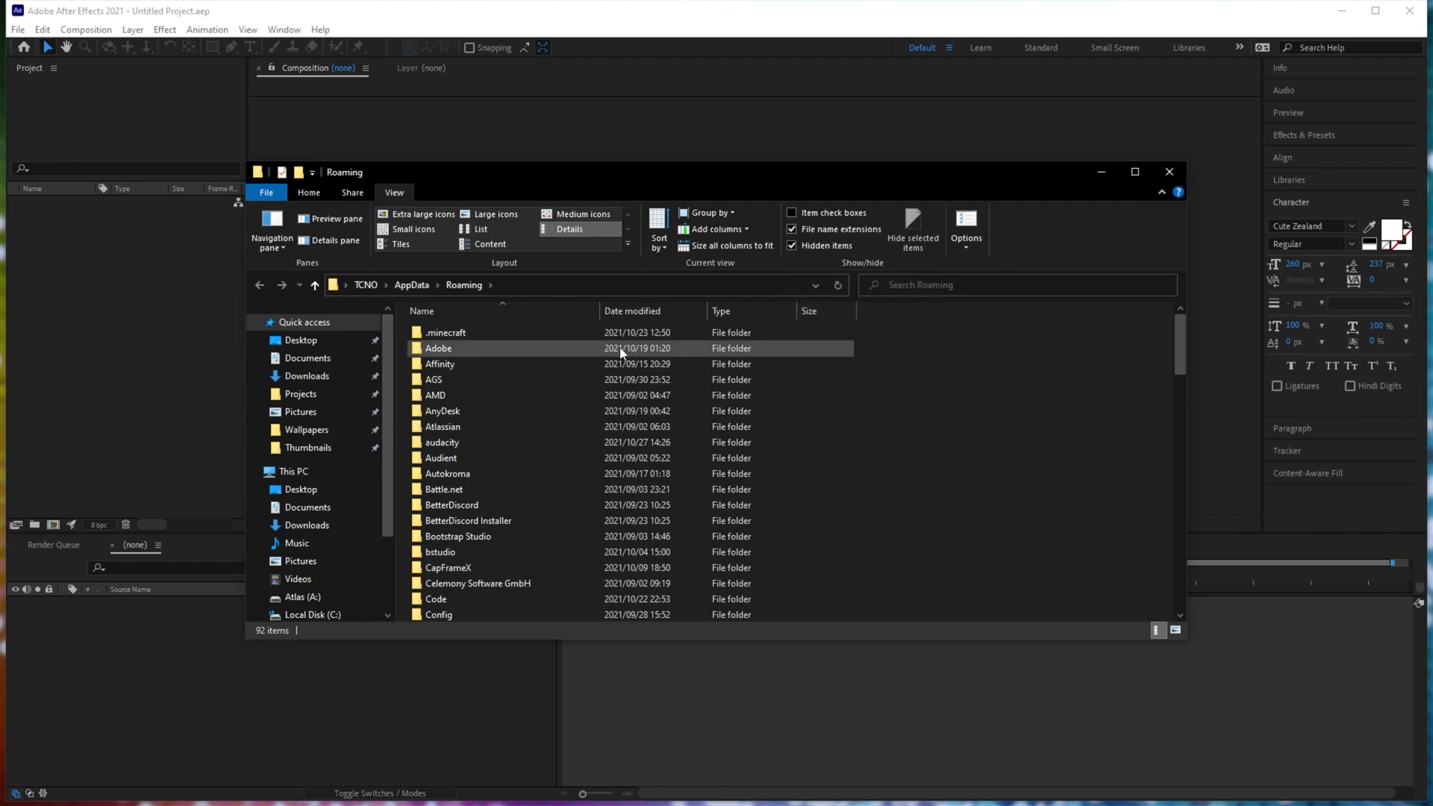
double_click(439, 349)
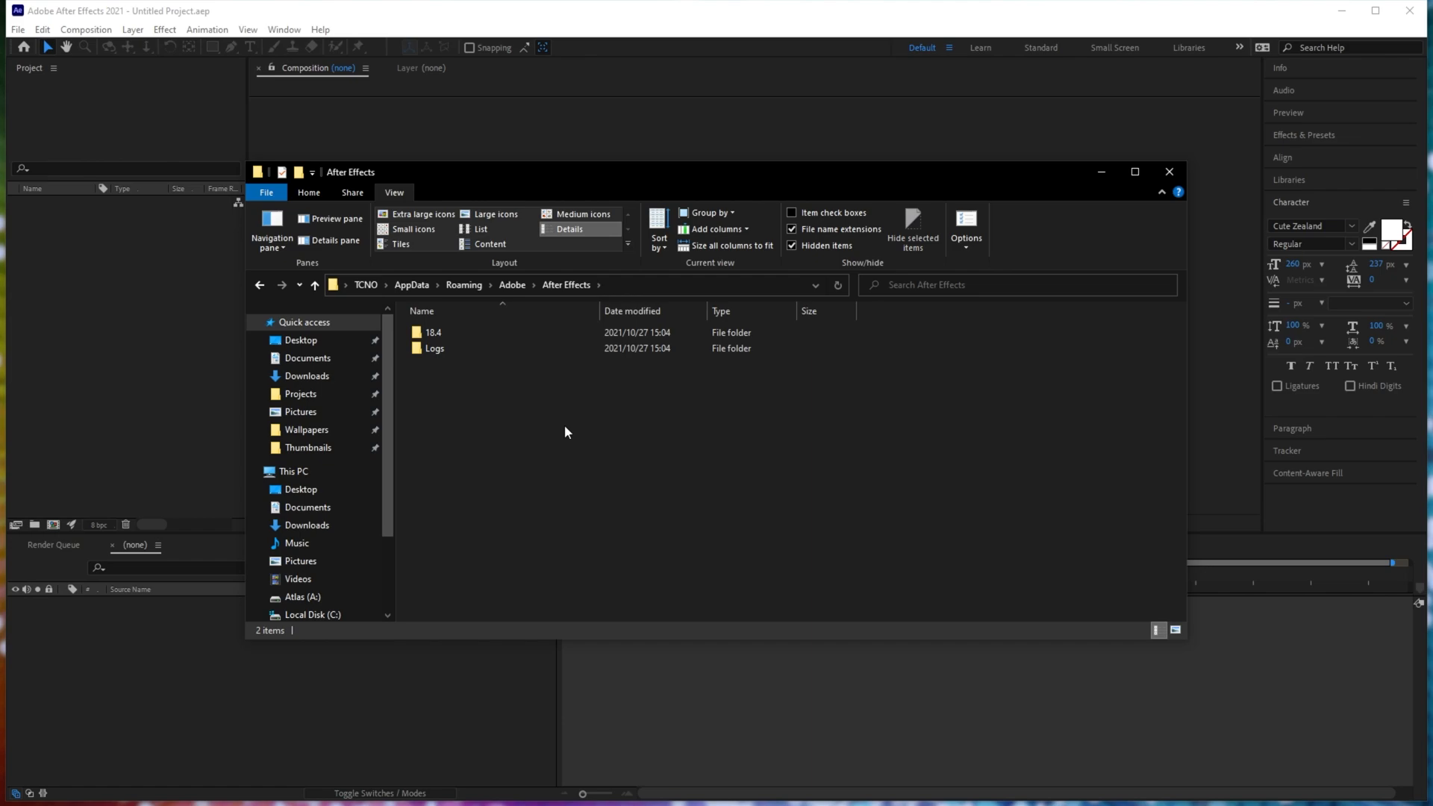
left_click(435, 348)
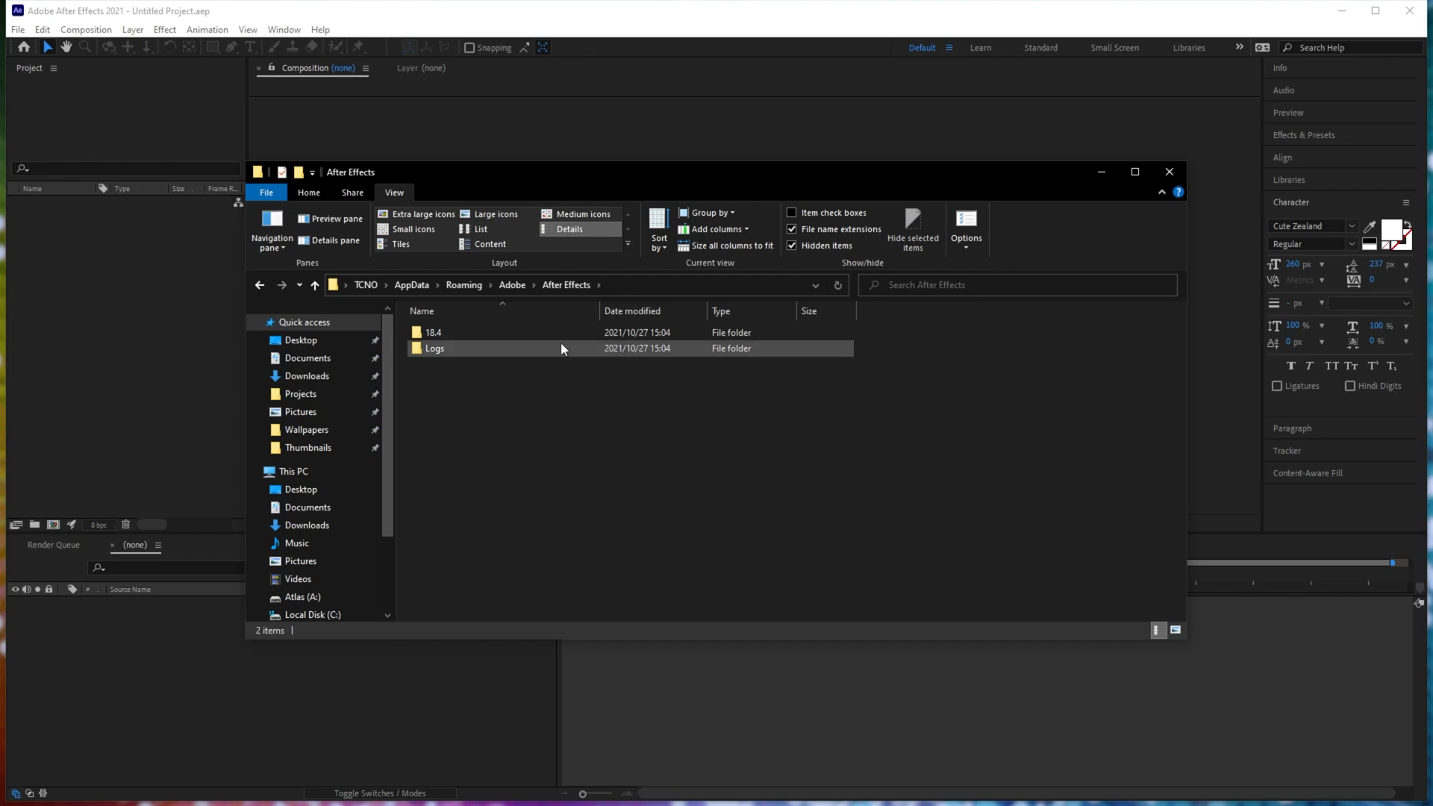
double_click(432, 332)
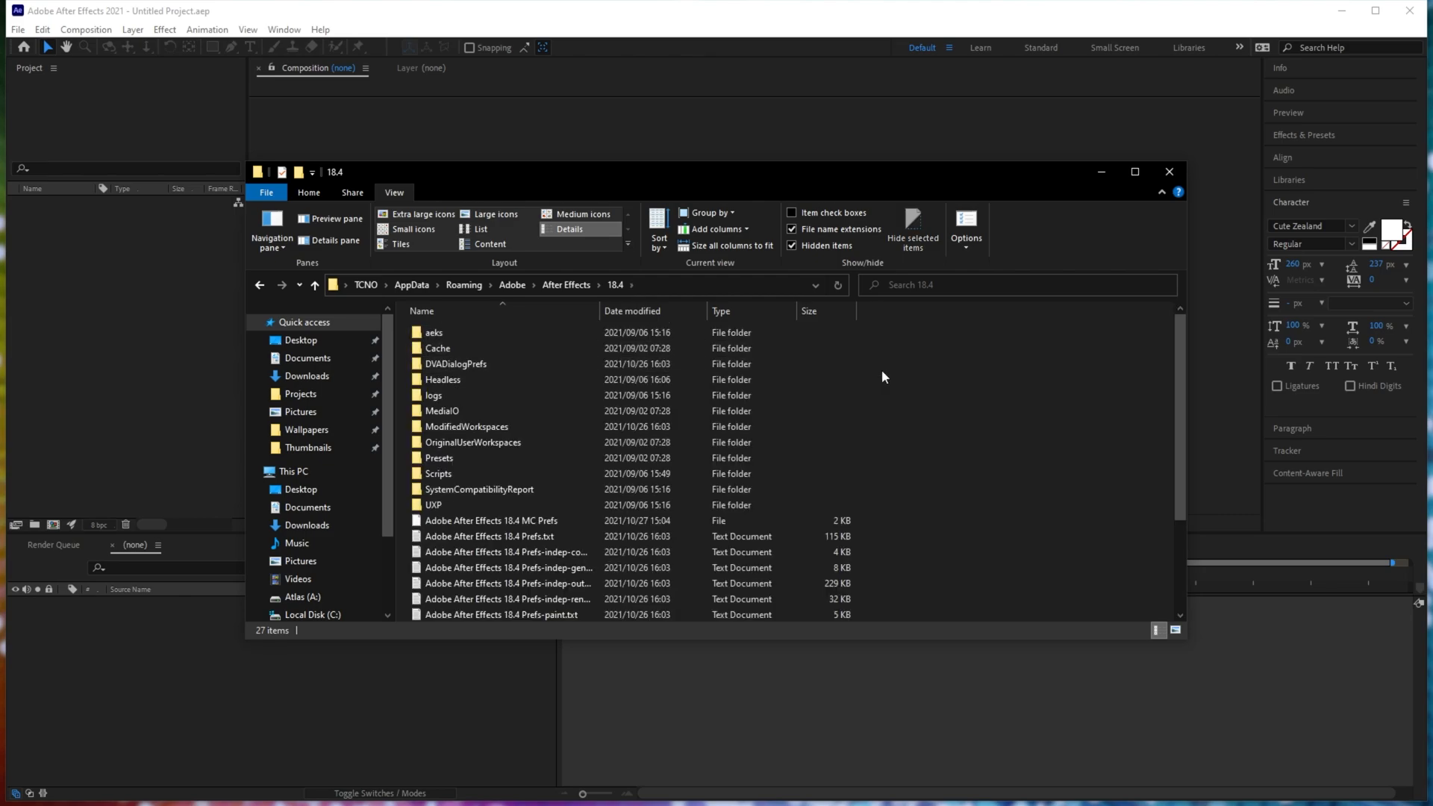
scroll("down", 3)
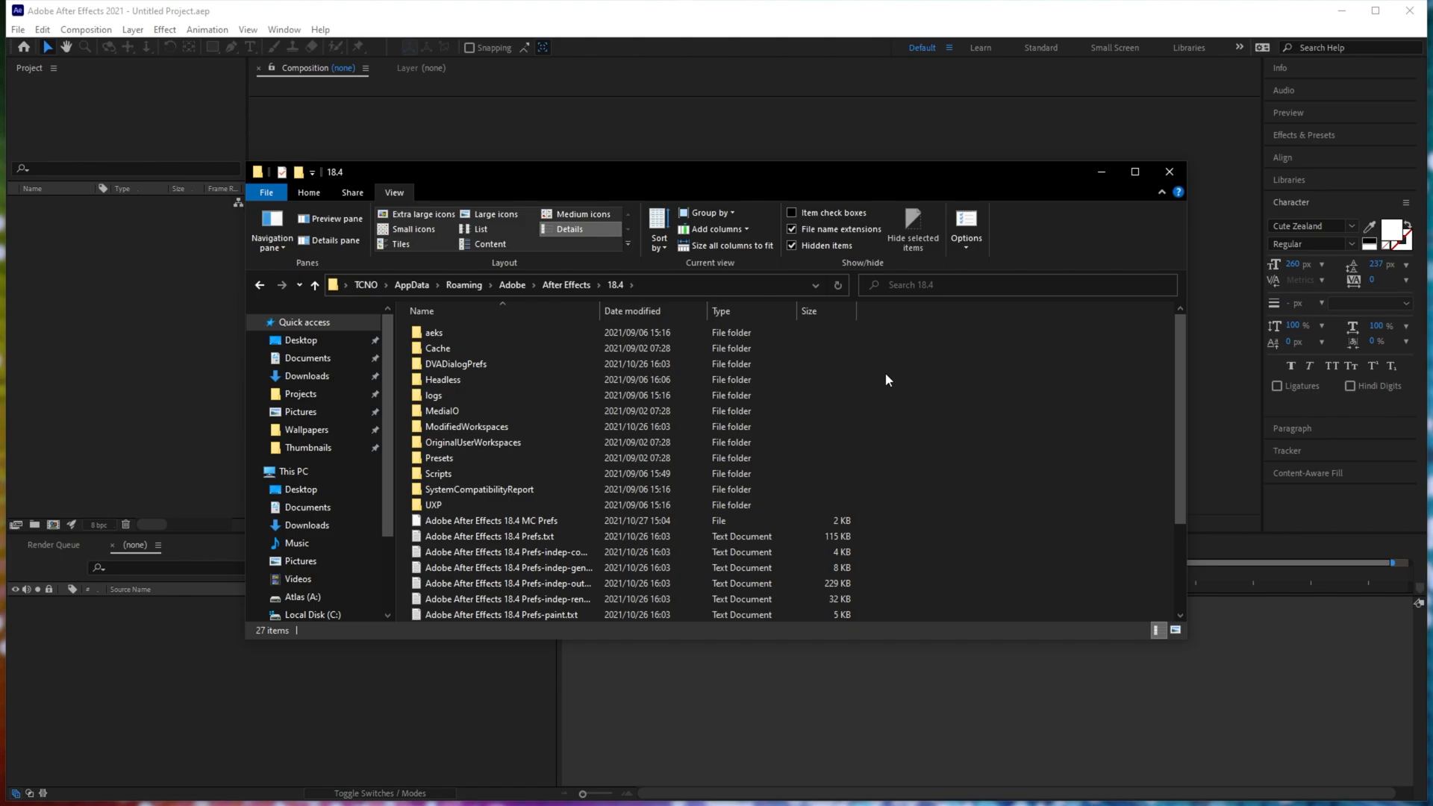
left_click(466, 427)
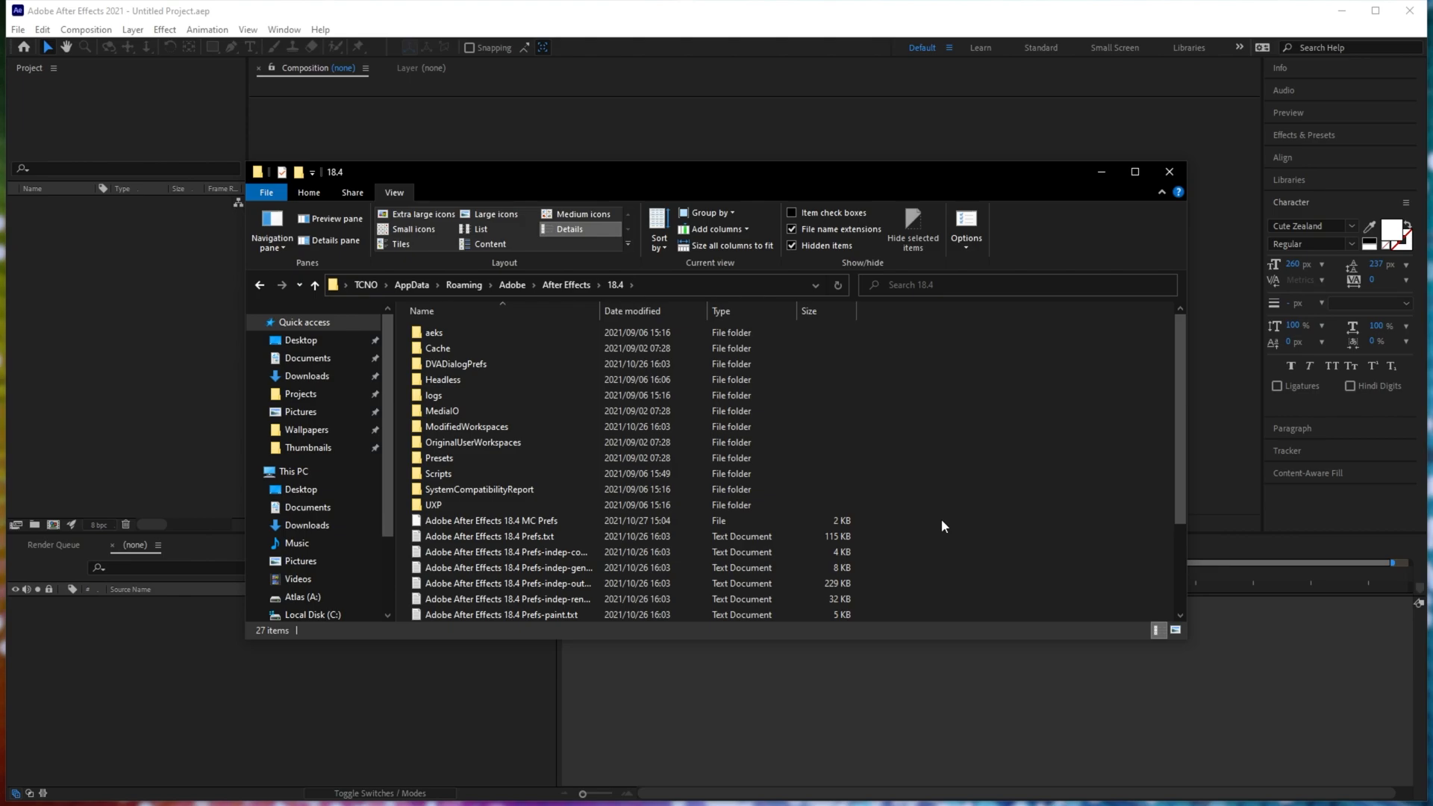
mouse_move(947, 526)
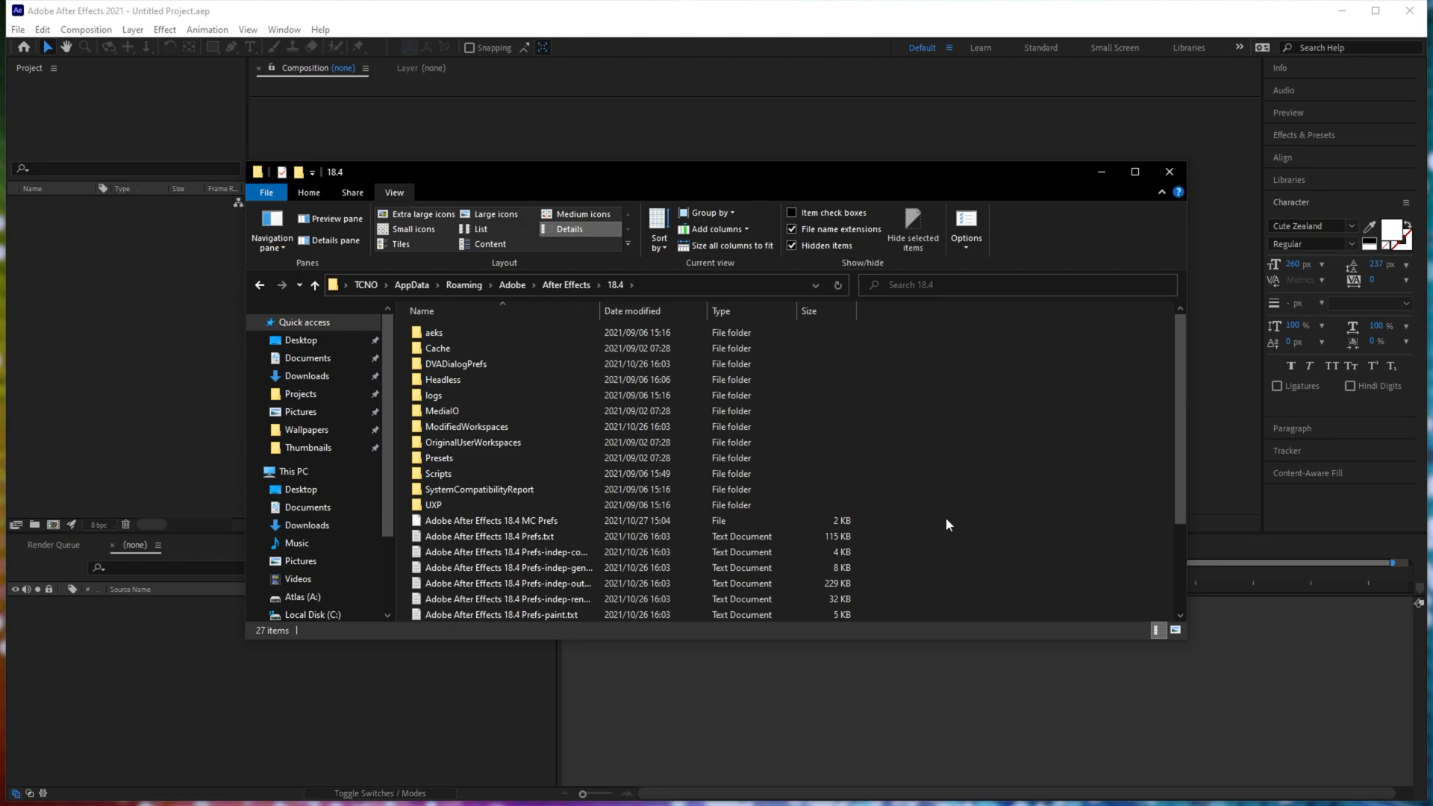
mouse_move(763, 303)
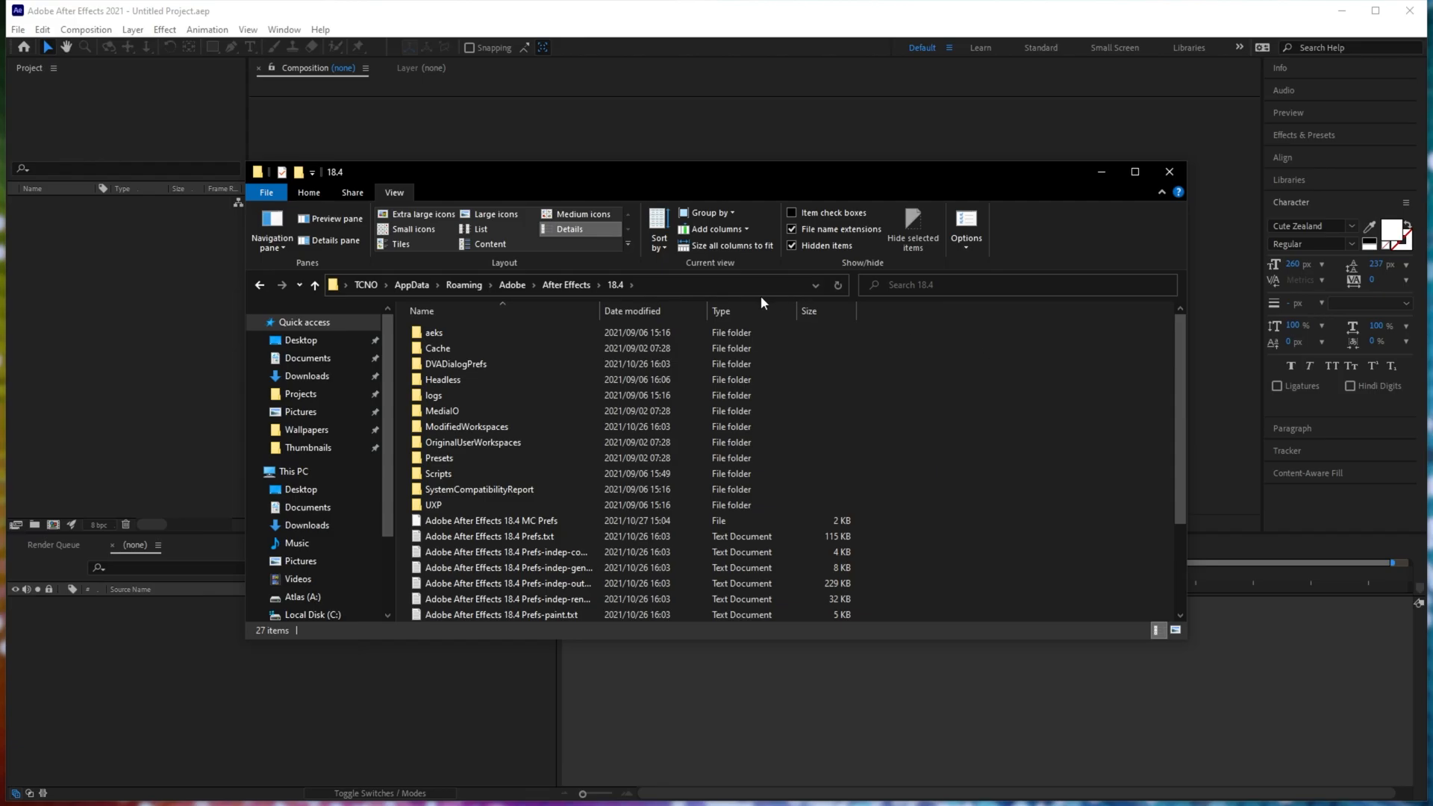